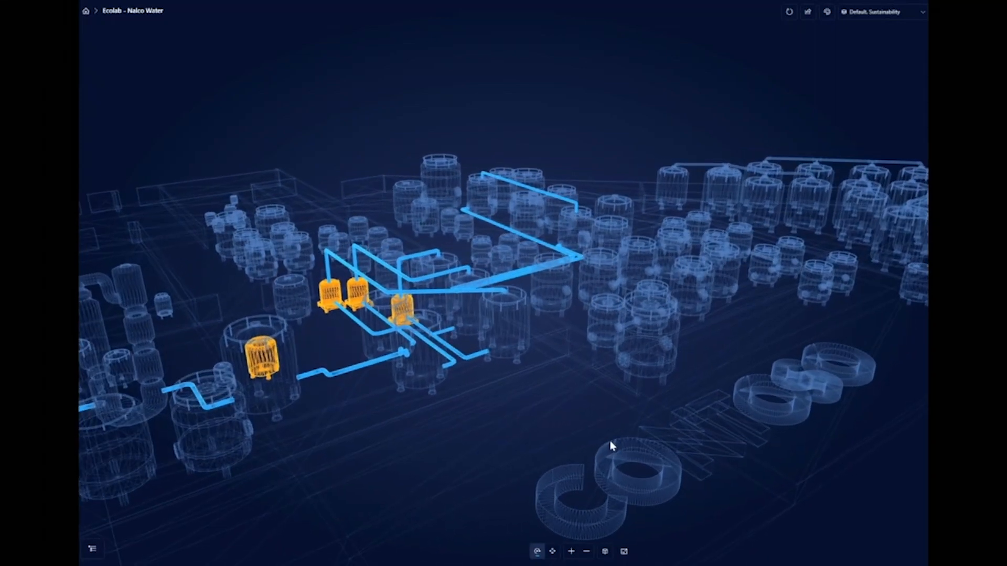
pyautogui.moveTo(611, 480)
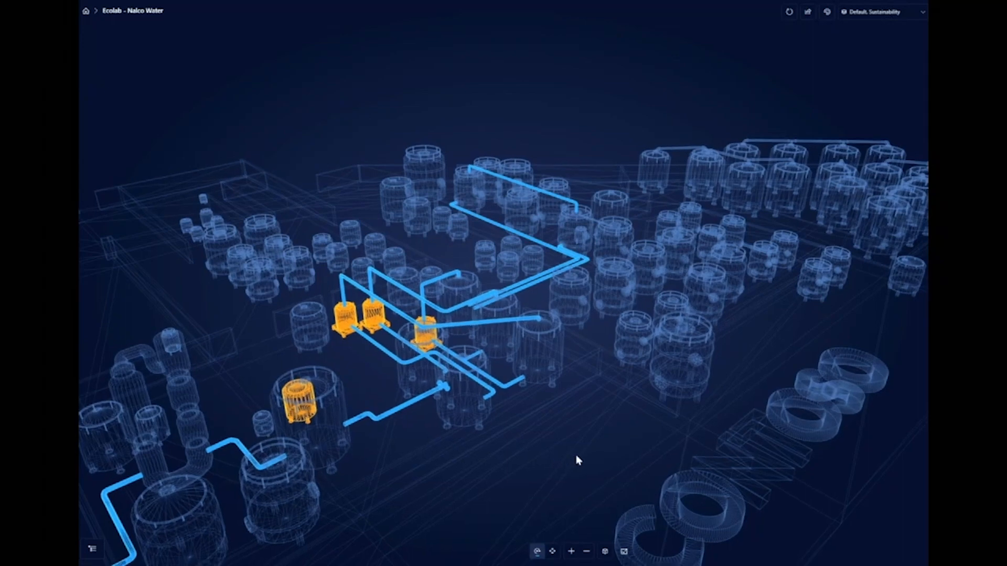
pyautogui.moveTo(658, 474)
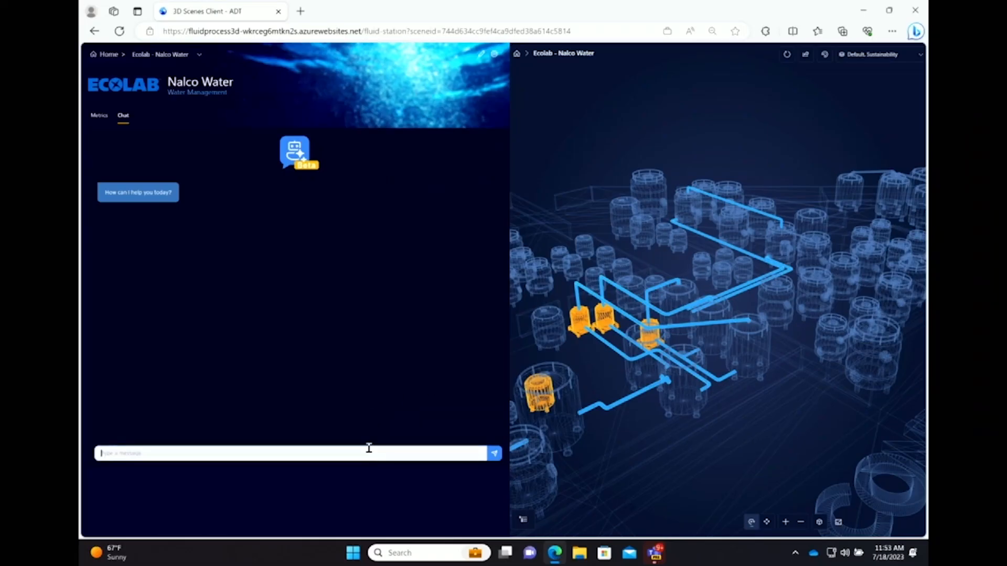
# - Ask the assistant 'How far should a water meter be from another water meter?'
pyautogui.click(494, 453)
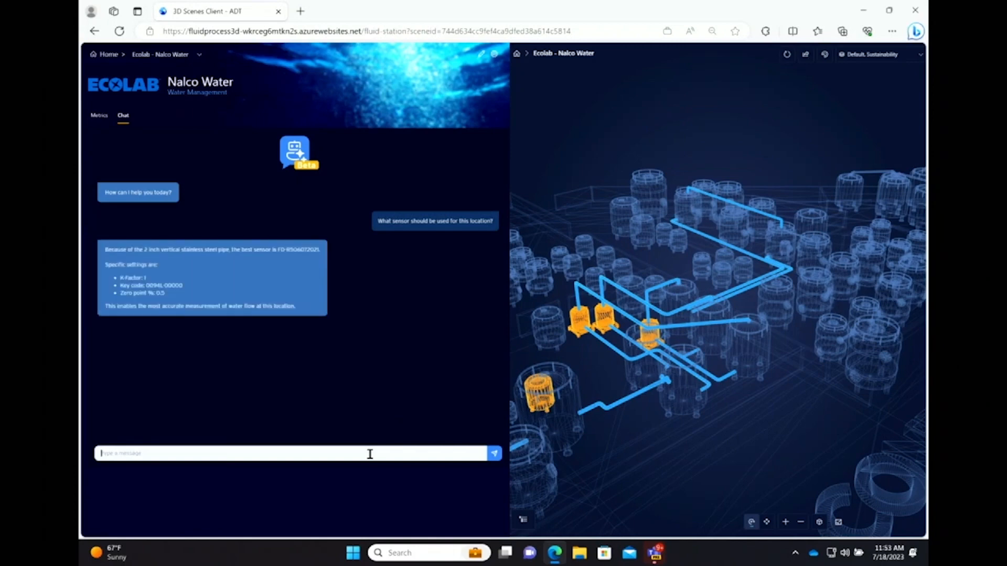
pyautogui.write('How far should a water meter be from another water meter?')
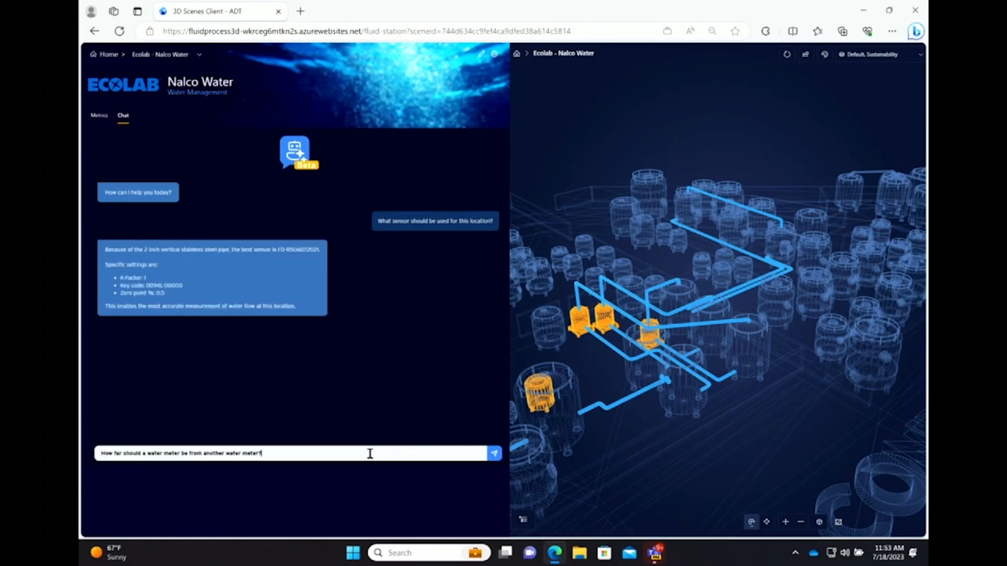
pyautogui.click(494, 453)
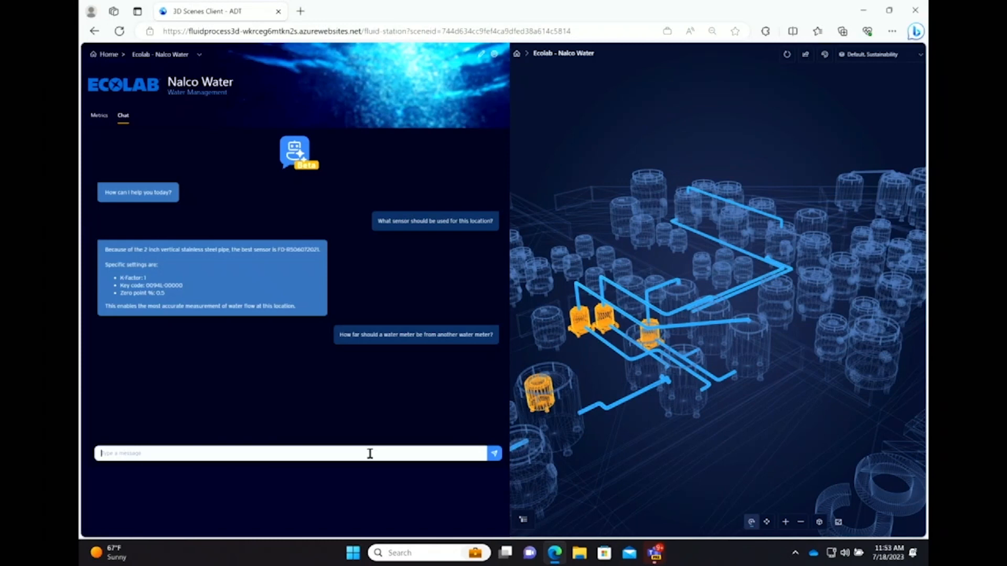